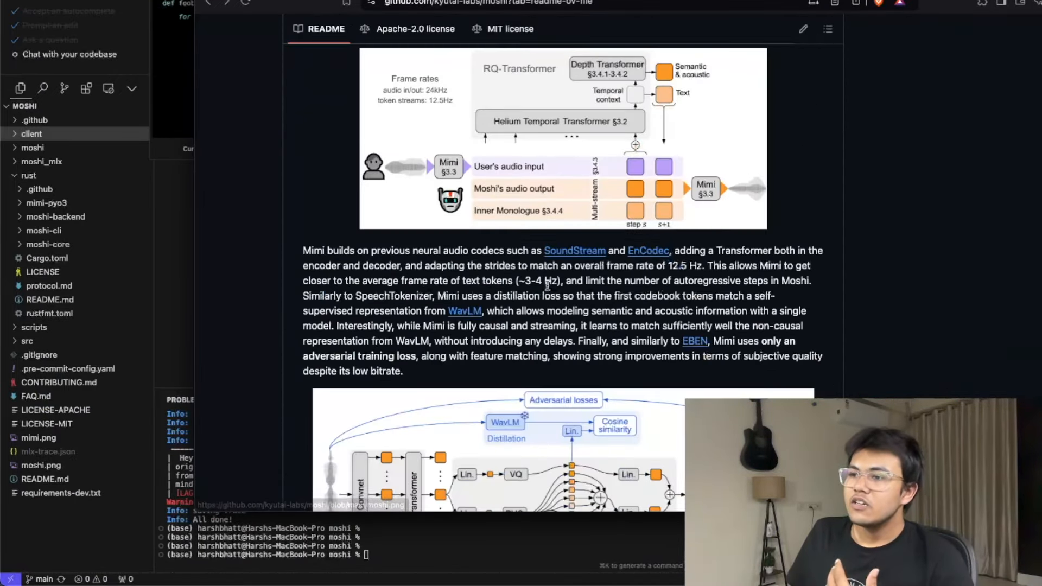
- Return to the top of the kyutai-labs/moshi repo page and click the green Code button
left_click(235, 64)
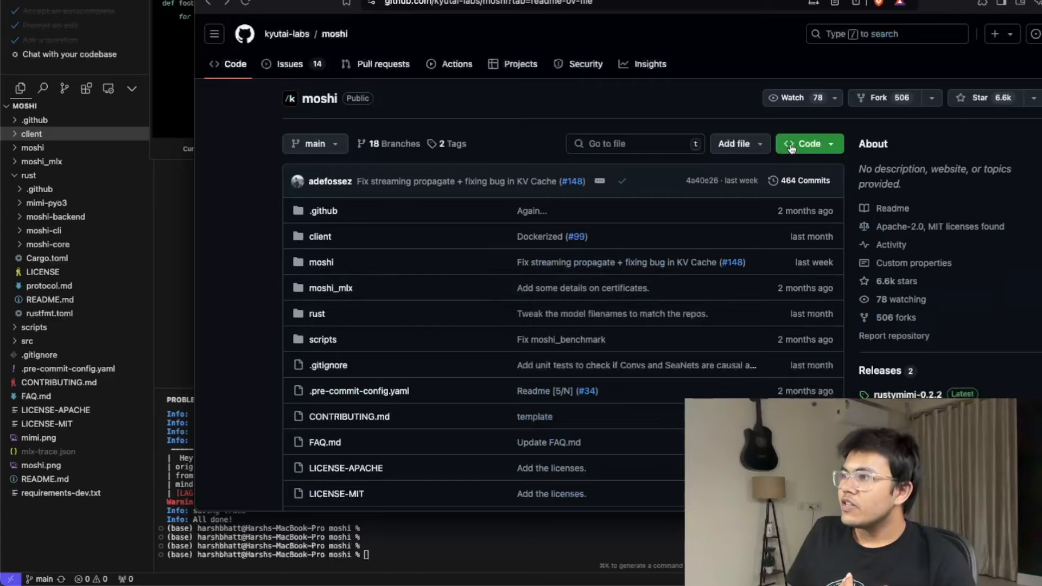
left_click(805, 143)
type("git")
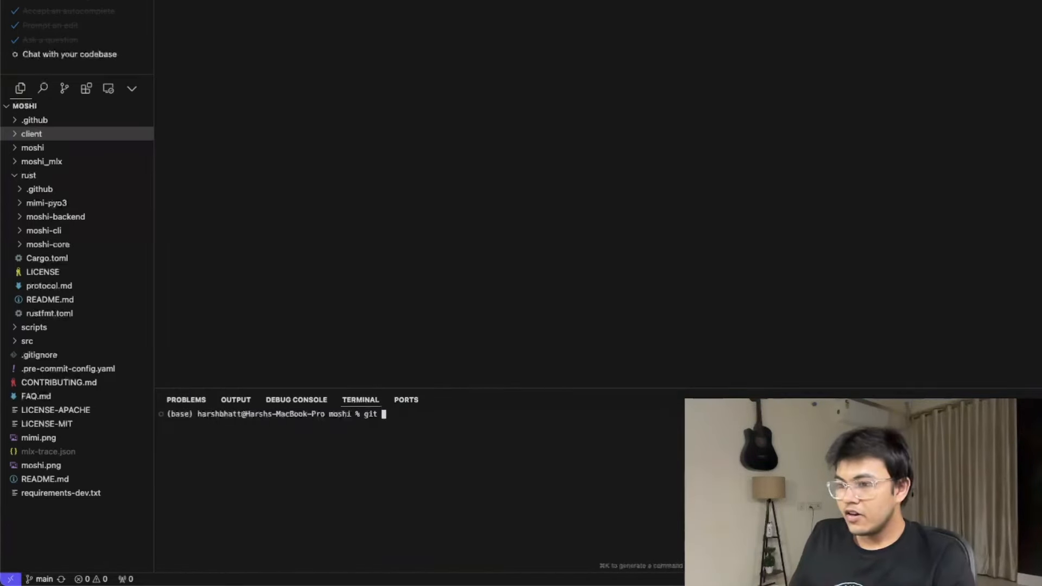
type("clone https://github.com/kyutai-labs/moshi.git")
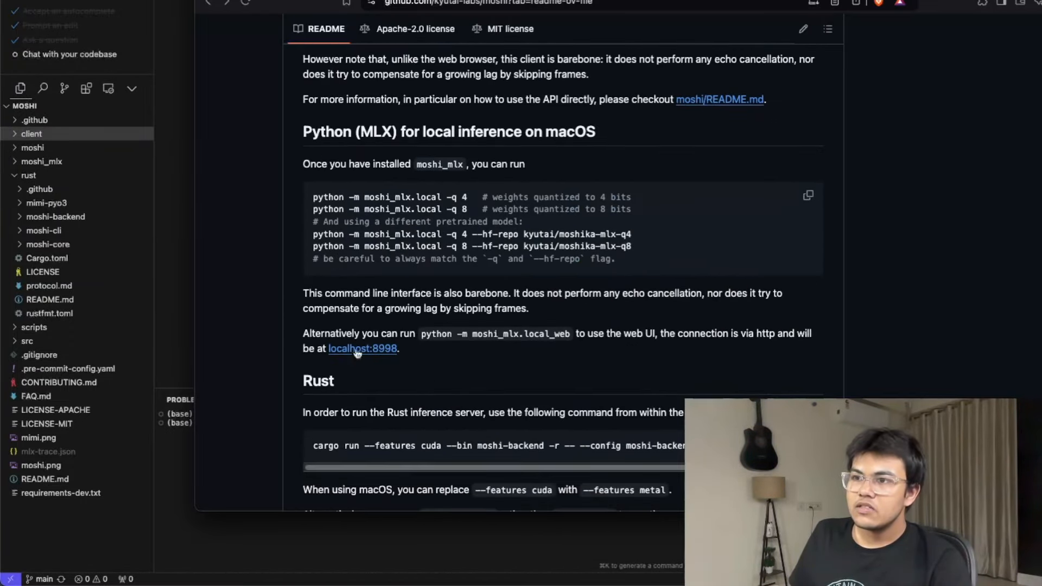
- Find the Python MLX section and enter 'python -m moshi_mlx.local -q 4 --hf-repo kyutai/moshika-mlx-q4'
scroll("down", 3)
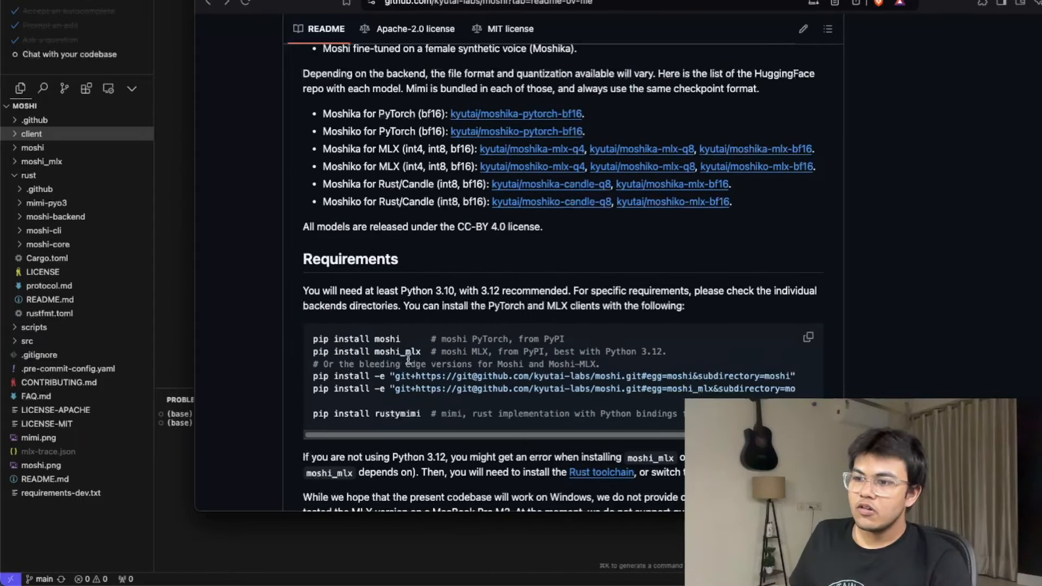
scroll("down", 3)
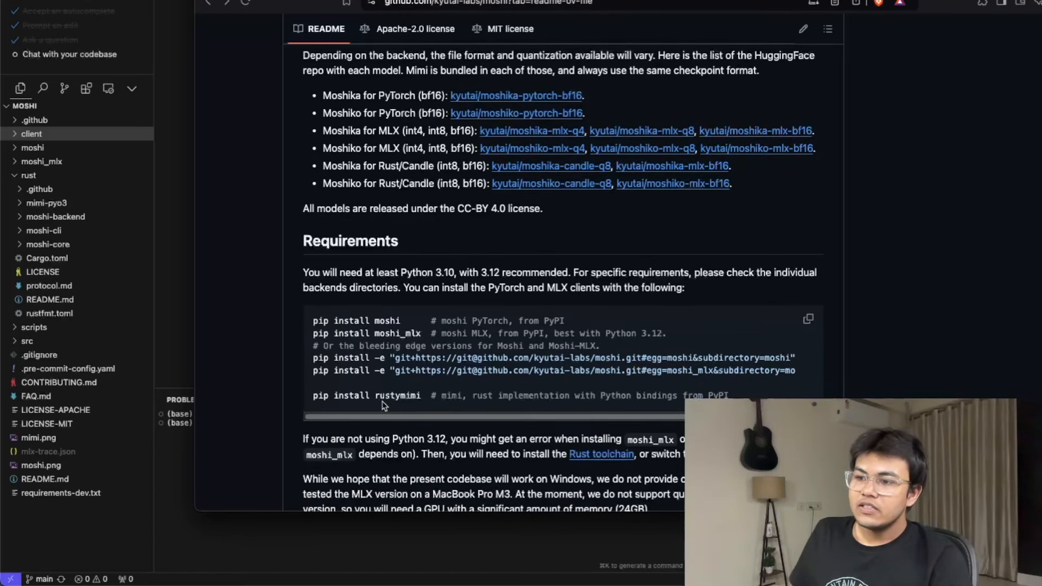
mouse_move(418, 406)
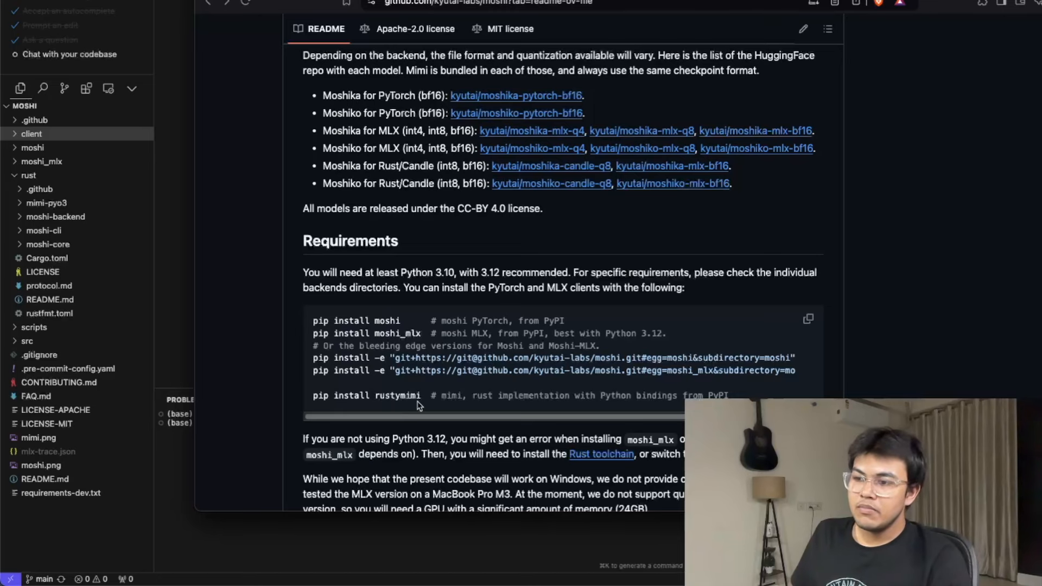
scroll("down", 3)
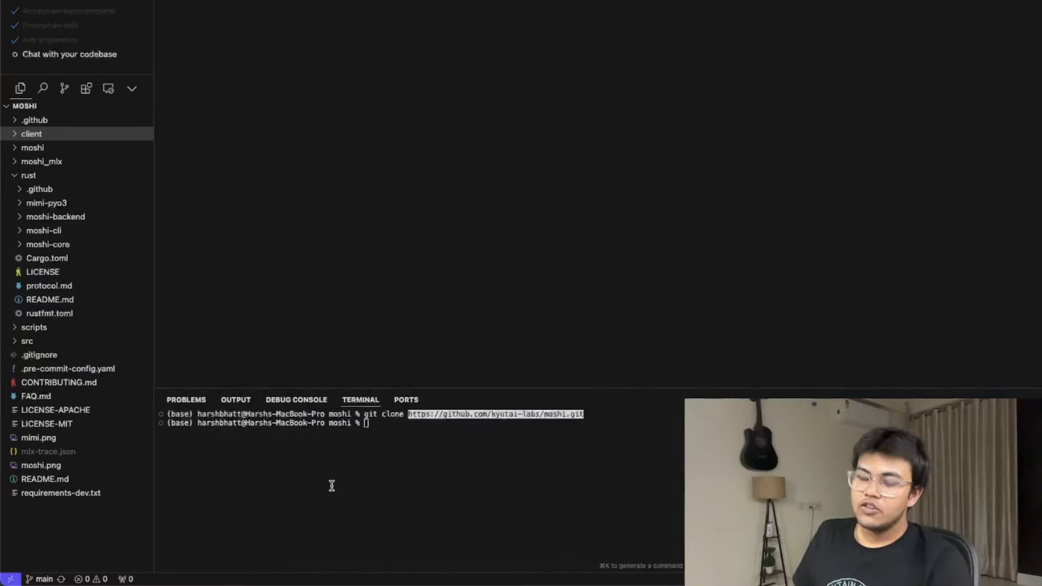
type("python -m moshi_mlx.local -q 4 --hf-repo kyutai/moshika-mlx-q4")
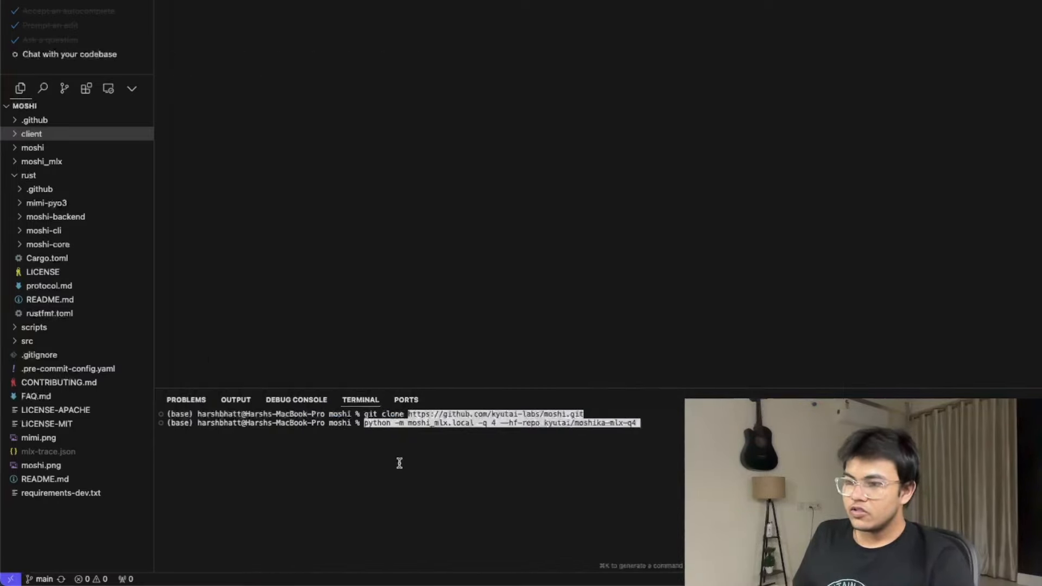